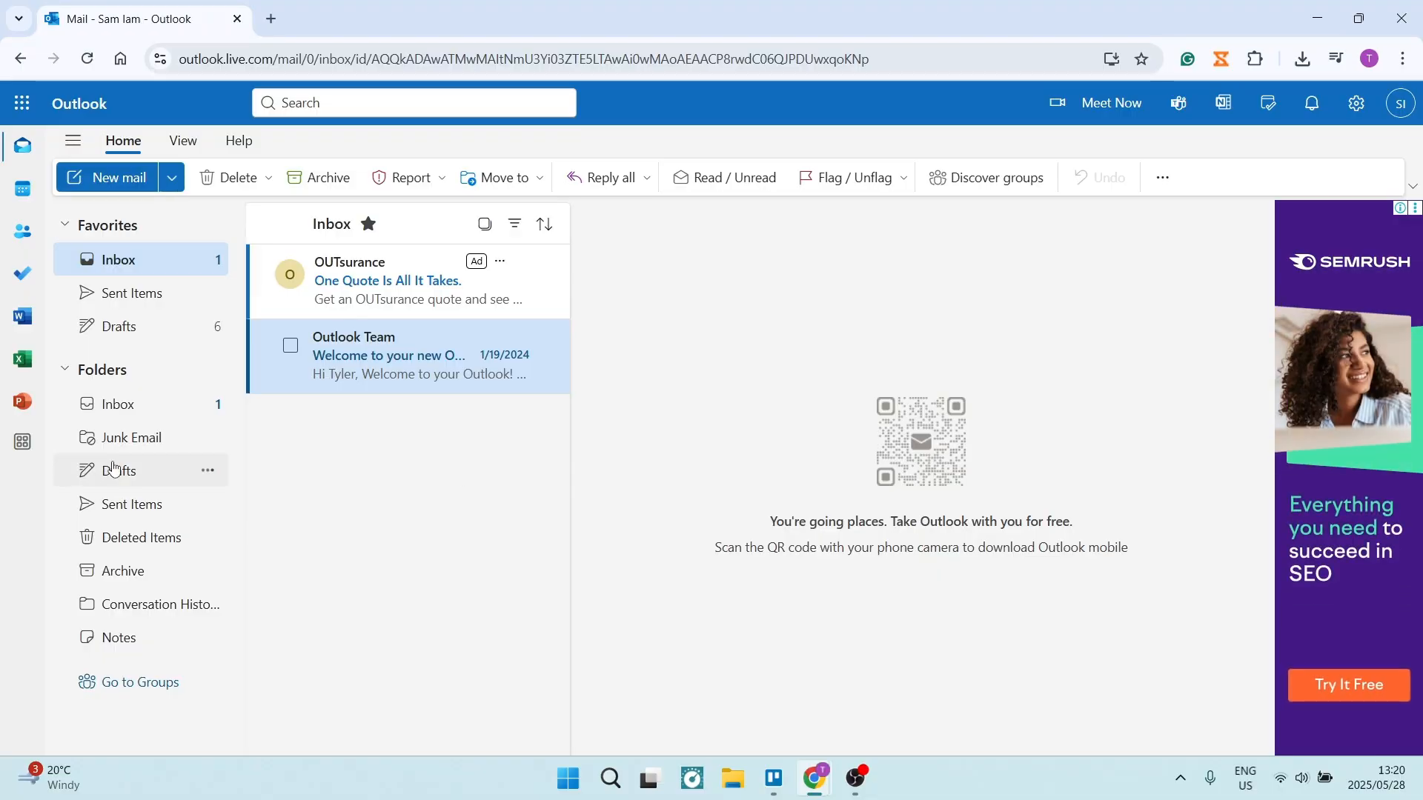
{"action": "mouse_move", "coordinate": [118, 470]}
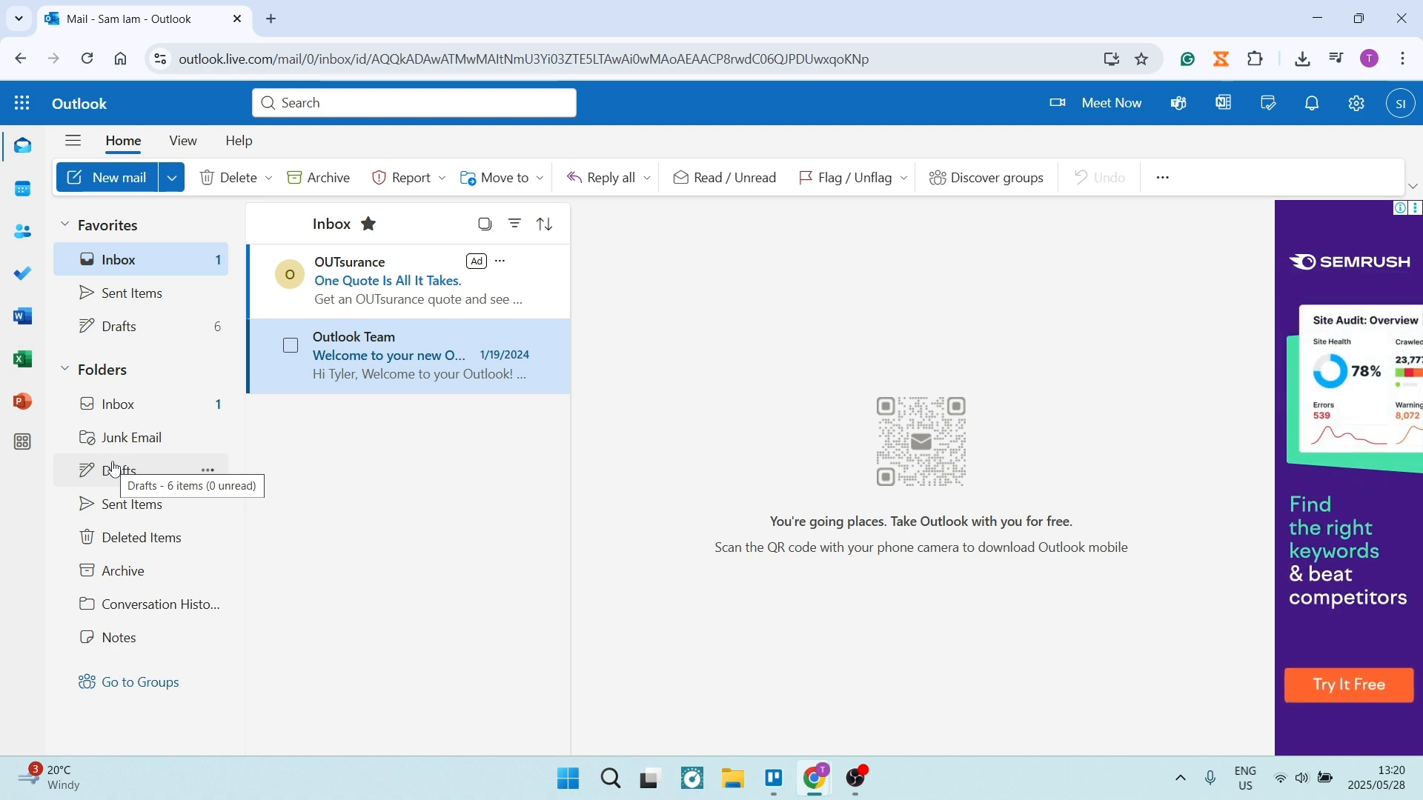
{"action": "mouse_move", "coordinate": [318, 409]}
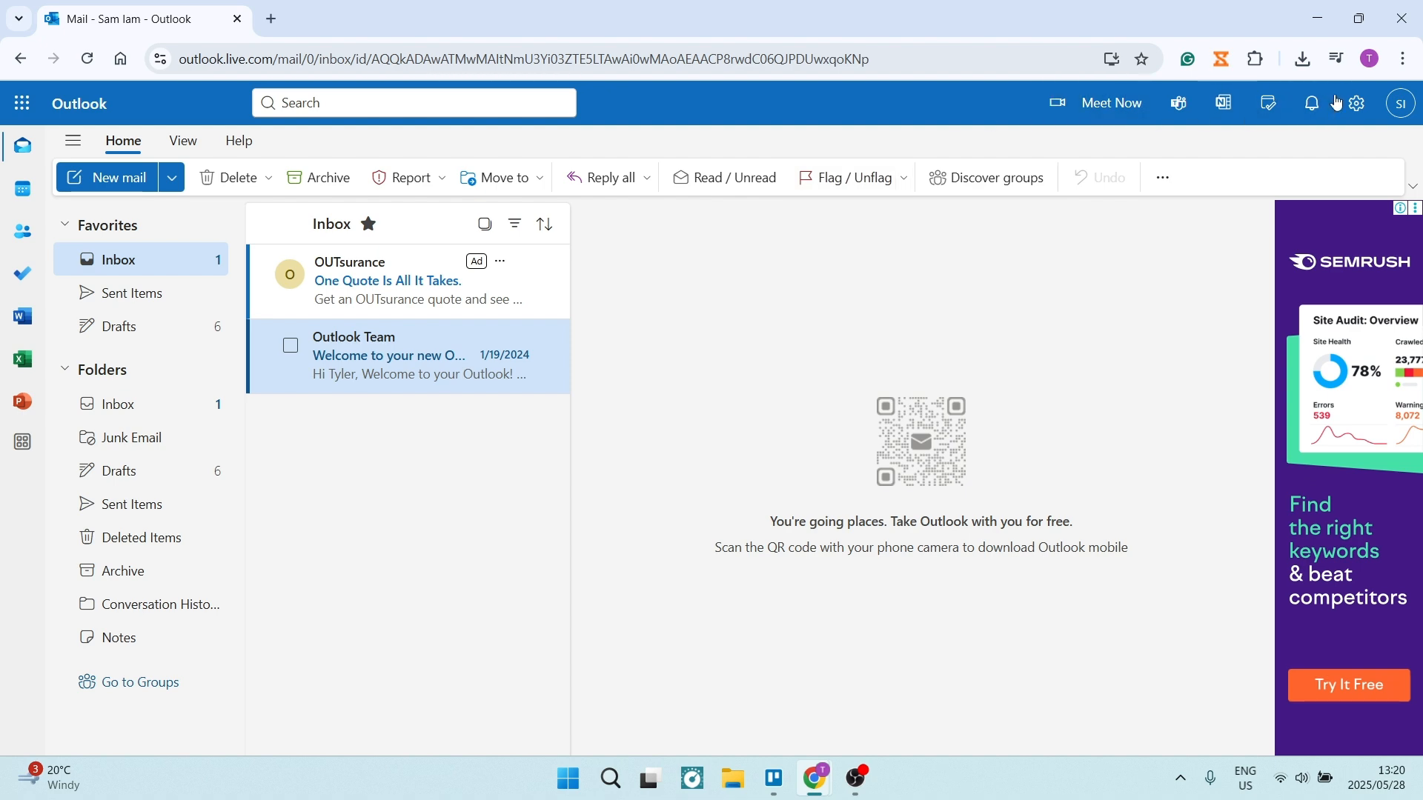
Open Outlook settings at Mail > Layout, showing Focused Inbox off and Large text size
{"action": "left_click", "coordinate": [1357, 102]}
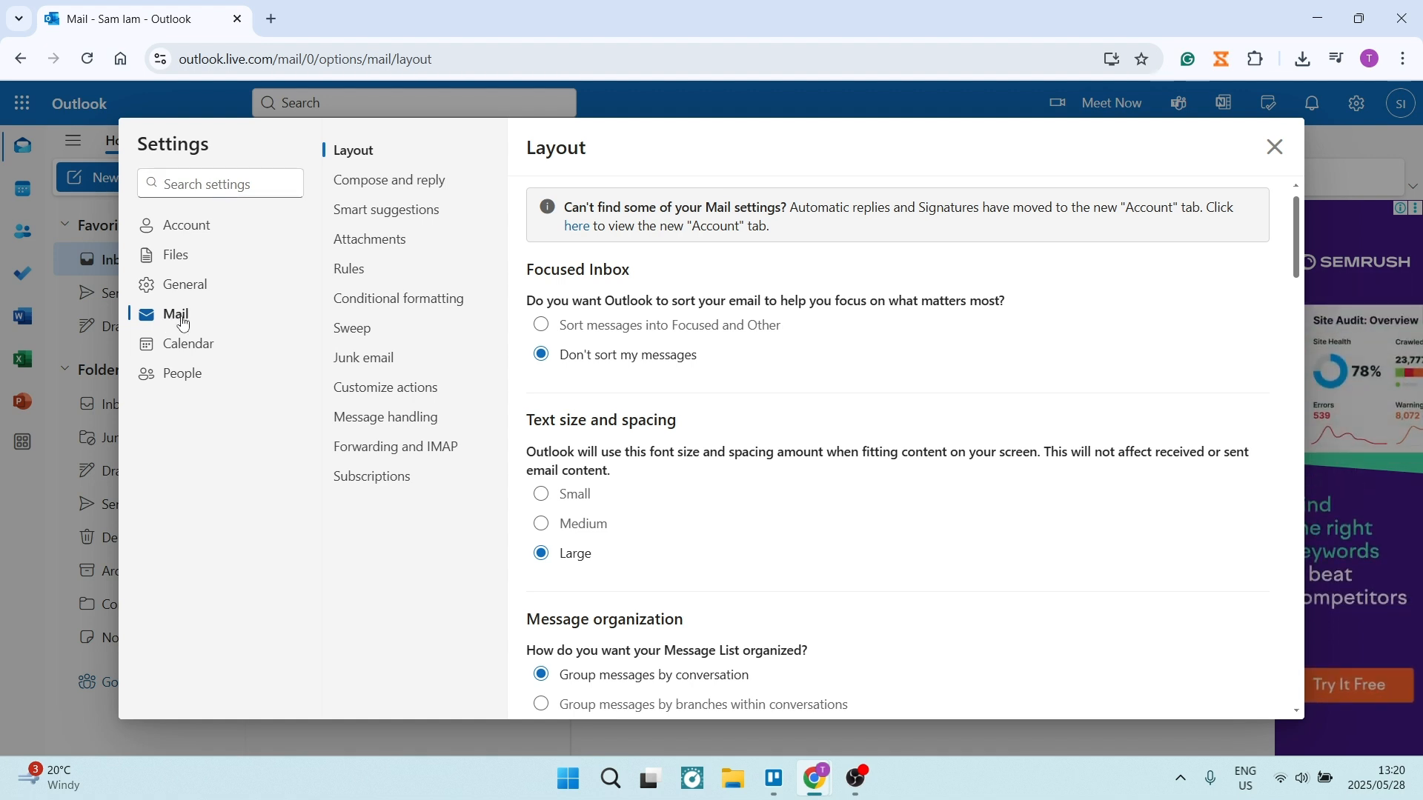
{"action": "mouse_move", "coordinate": [174, 319]}
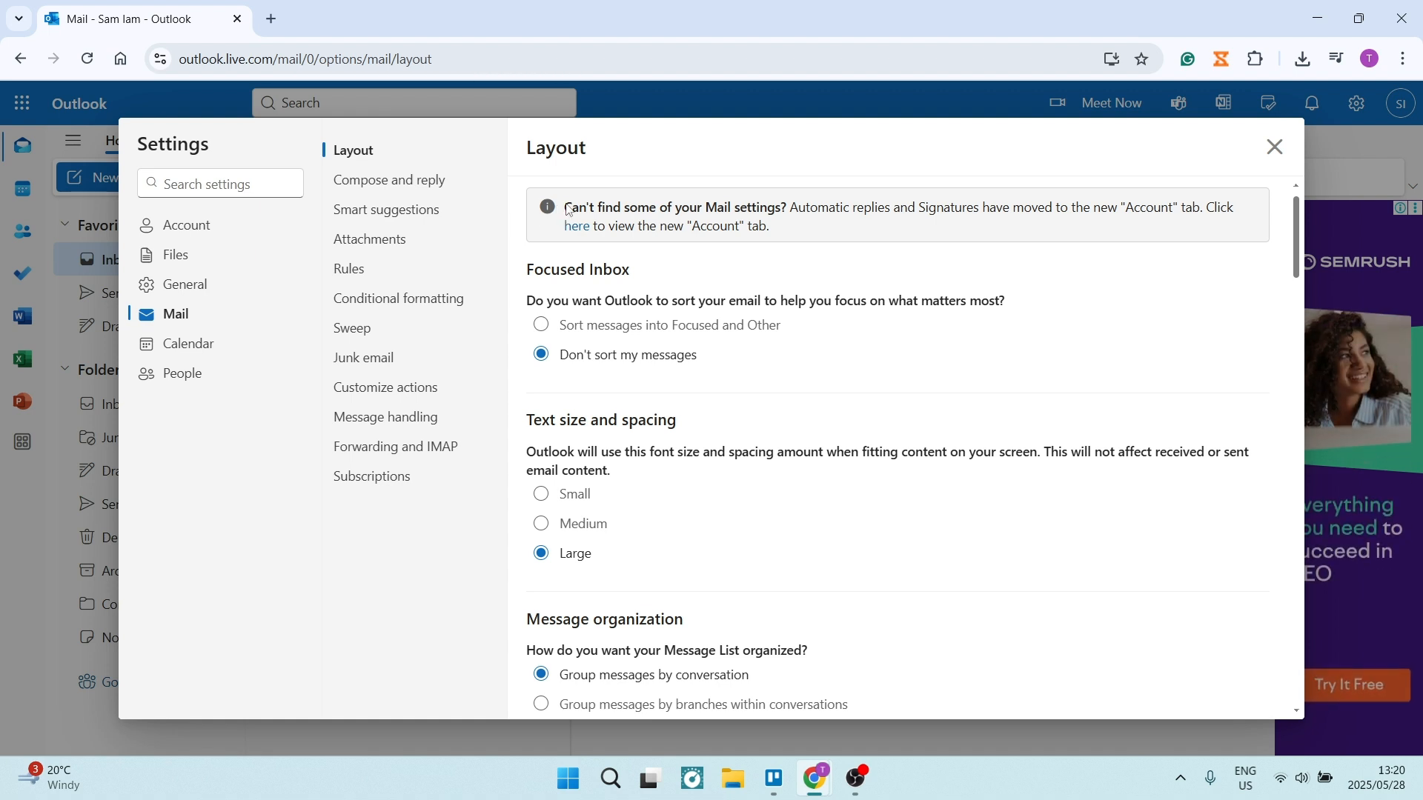
{"action": "mouse_move", "coordinate": [975, 221]}
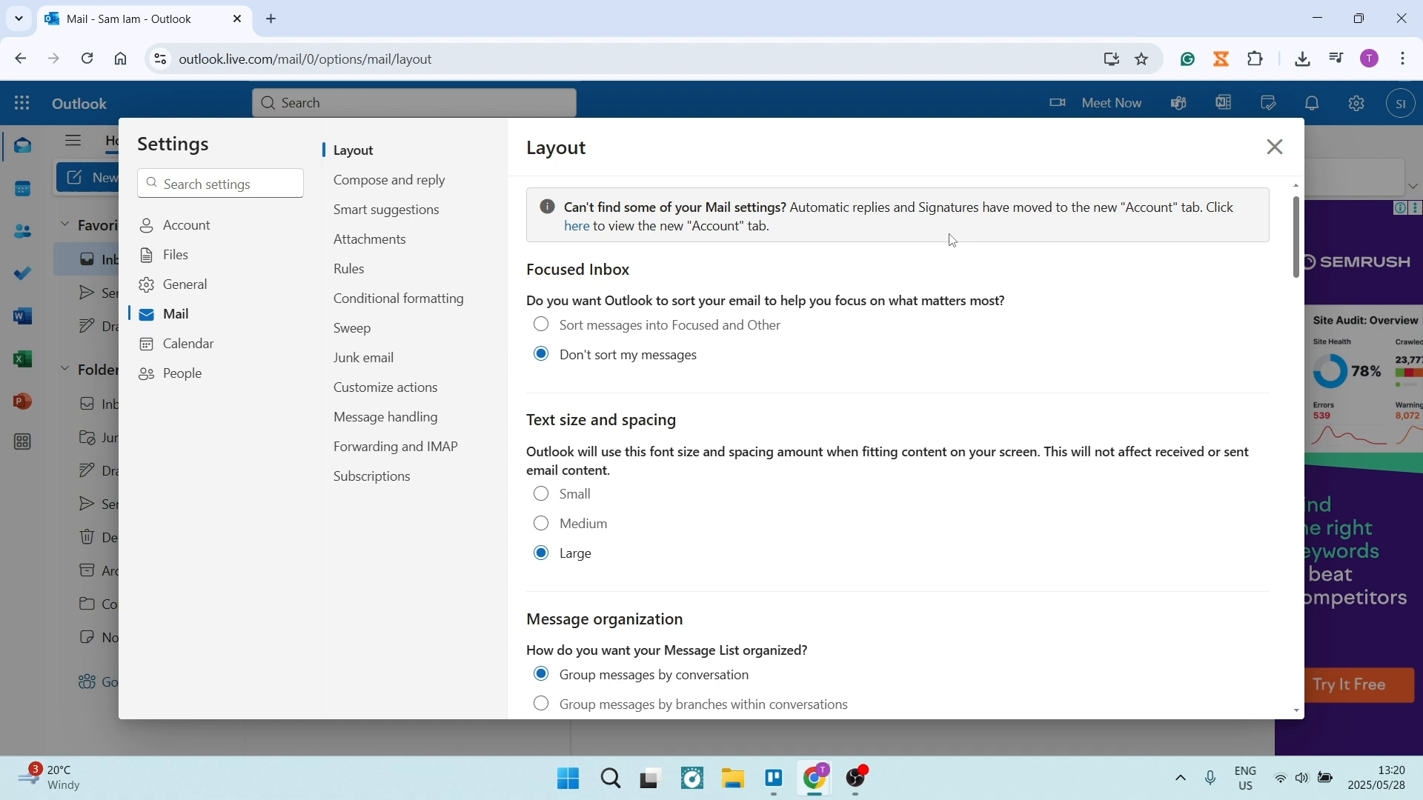
{"action": "mouse_move", "coordinate": [1163, 217]}
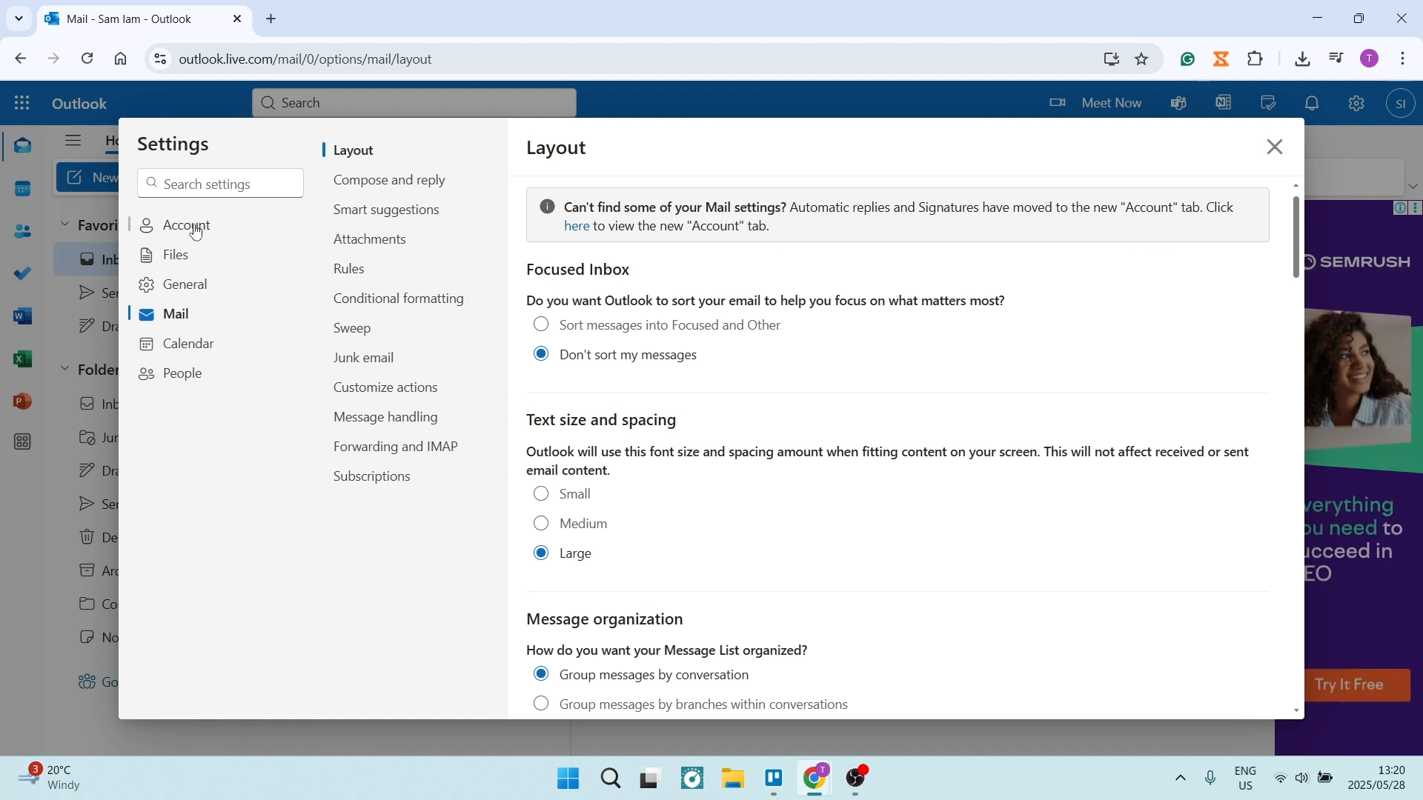
Go to Account signatures and start editing the 'Signature Gif 2' text
{"action": "left_click", "coordinate": [187, 225]}
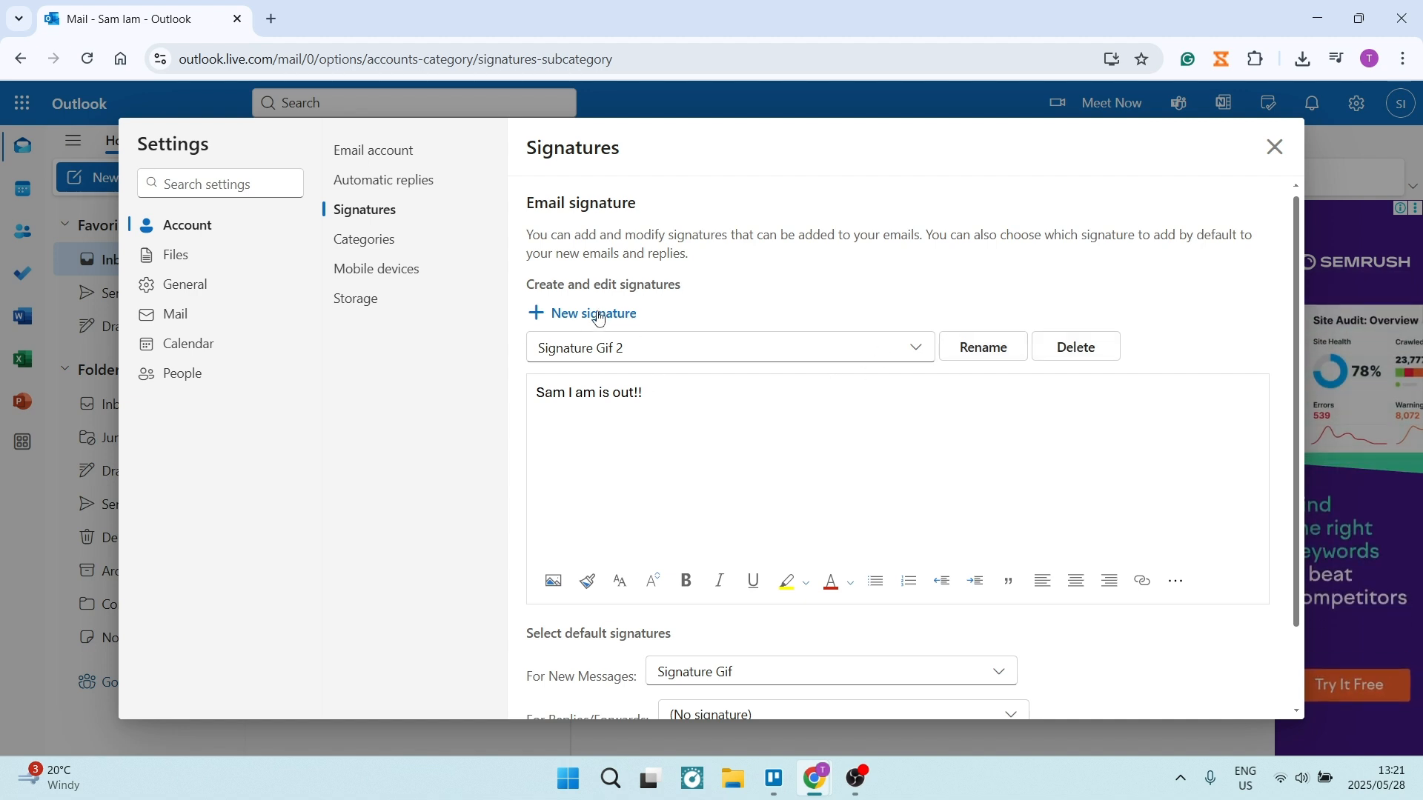
{"action": "scroll", "scroll_direction": "down", "scroll_amount": 3}
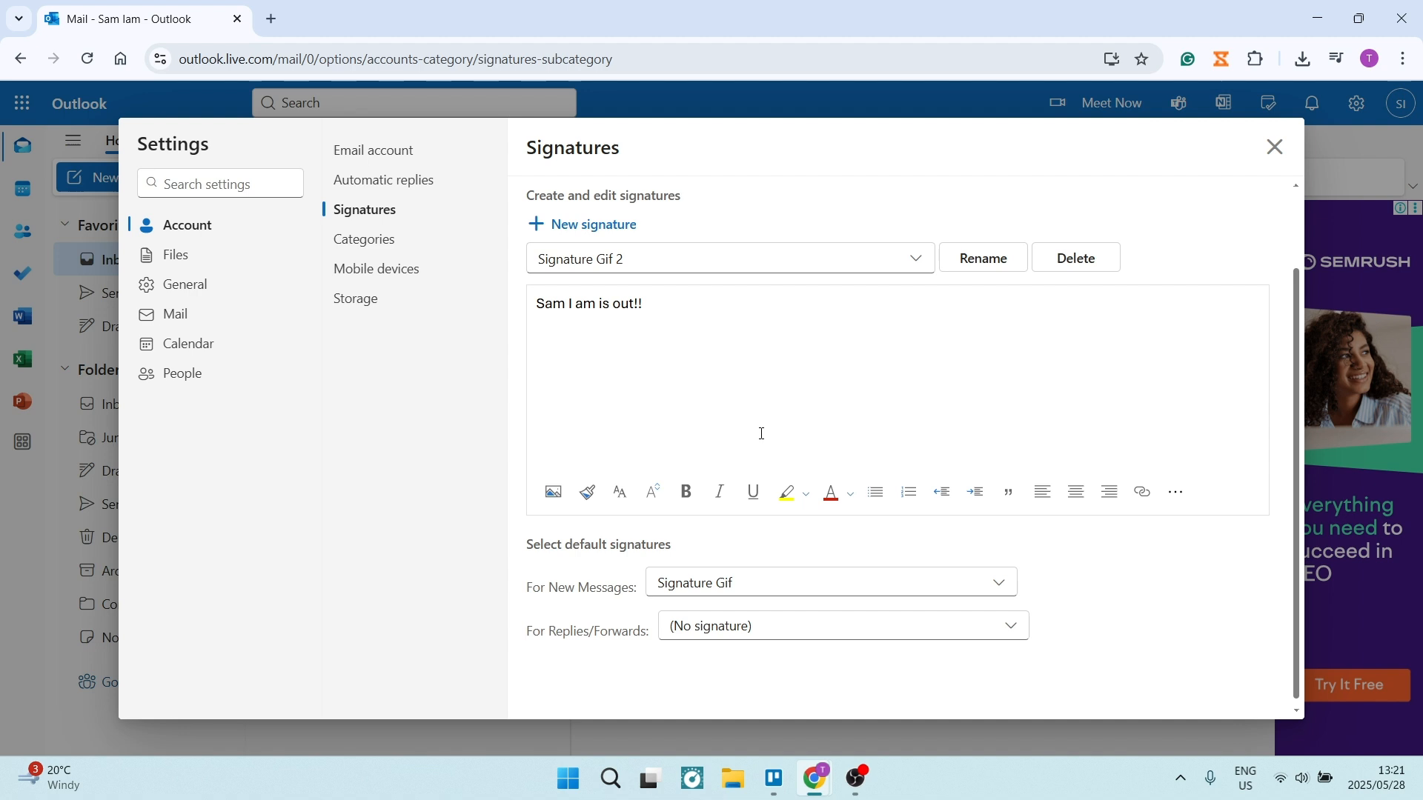
{"action": "left_click", "coordinate": [827, 582]}
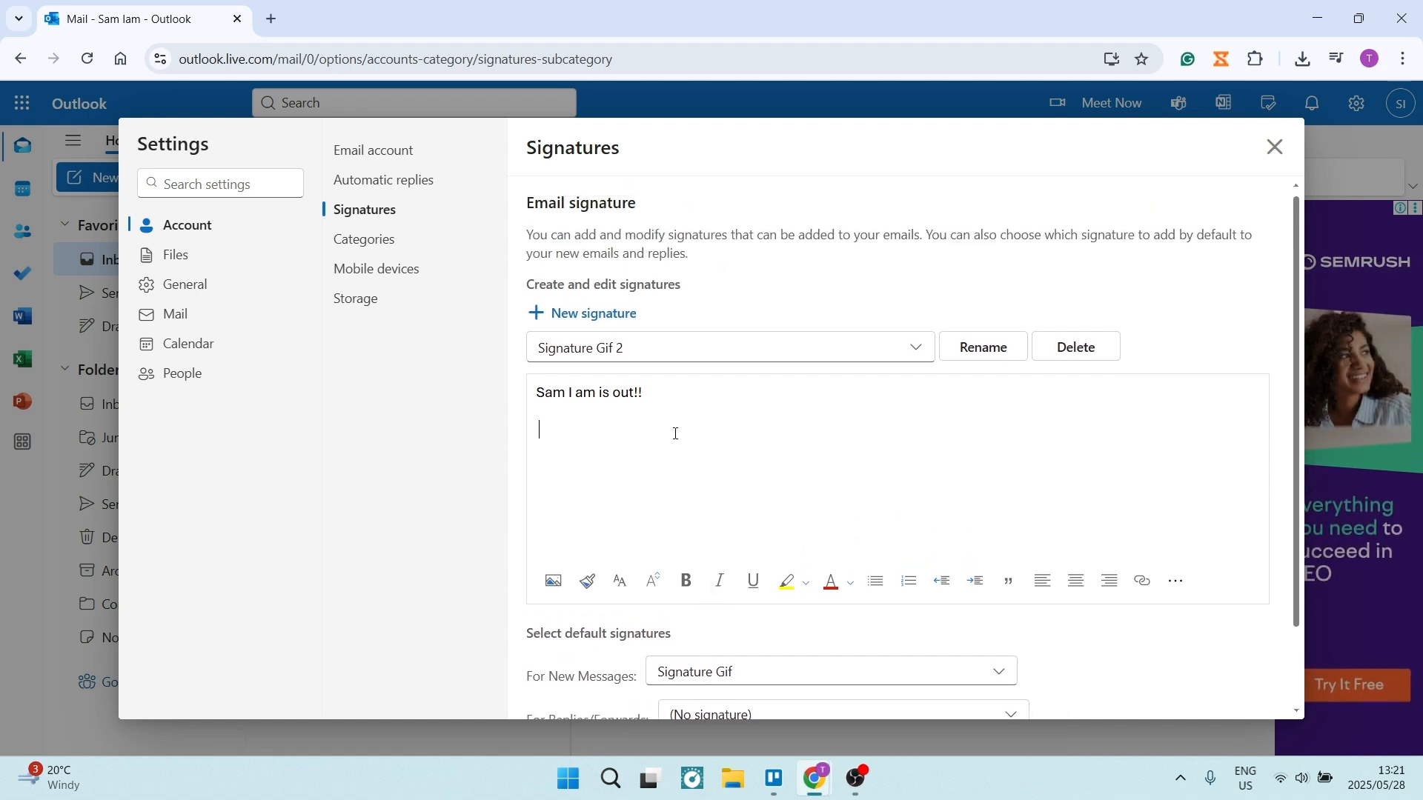
{"action": "mouse_move", "coordinate": [622, 510]}
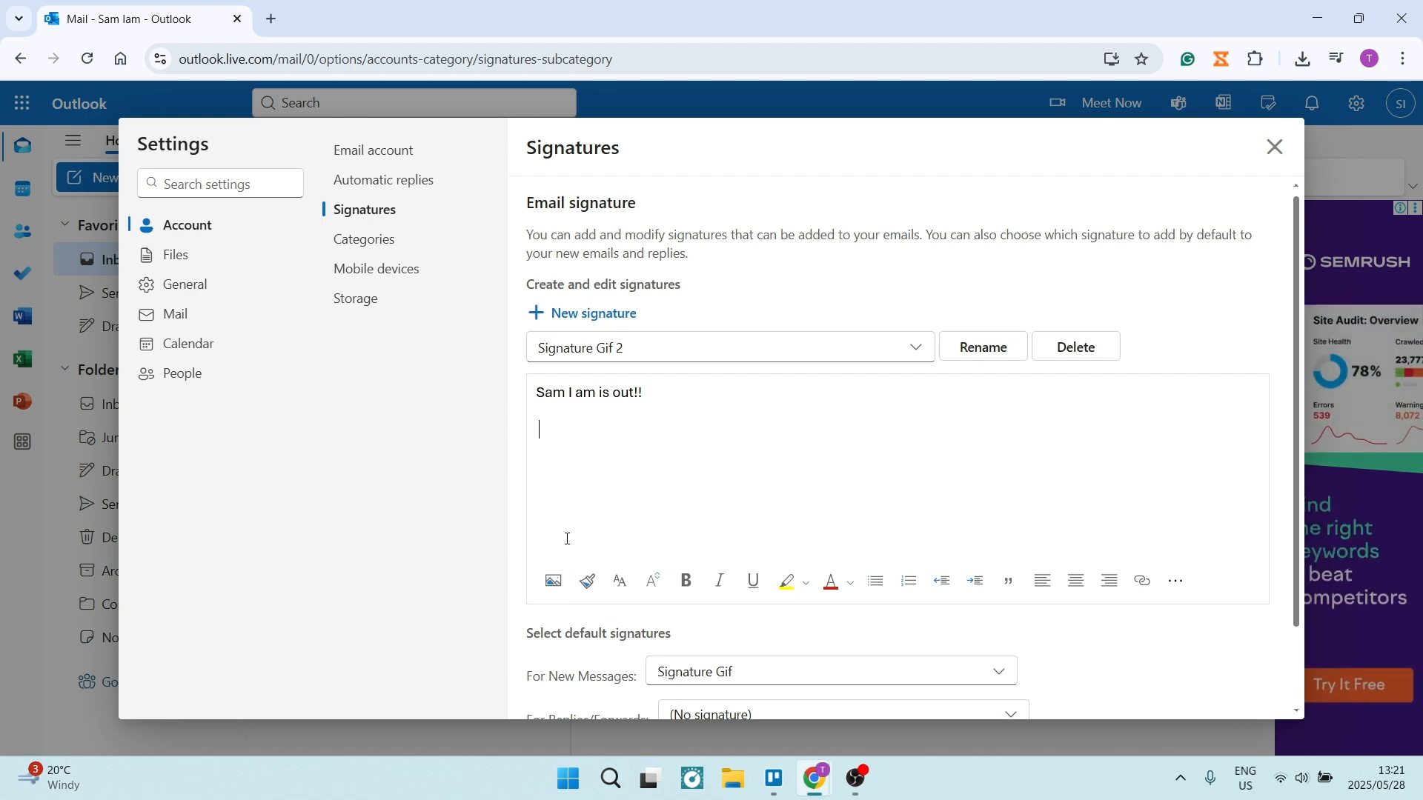
{"action": "mouse_move", "coordinate": [587, 581]}
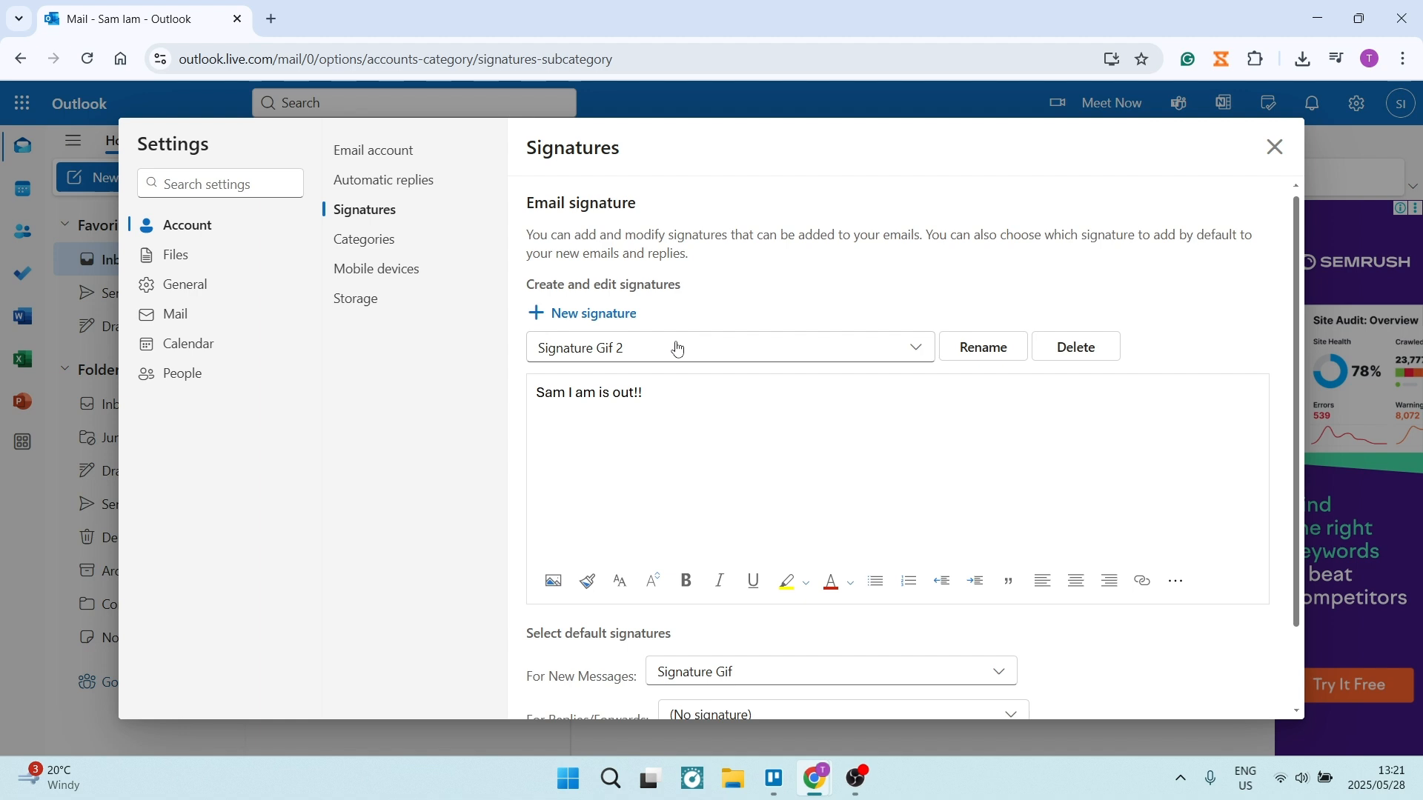
Start a new signature and attempt to save it
{"action": "left_click", "coordinate": [581, 312]}
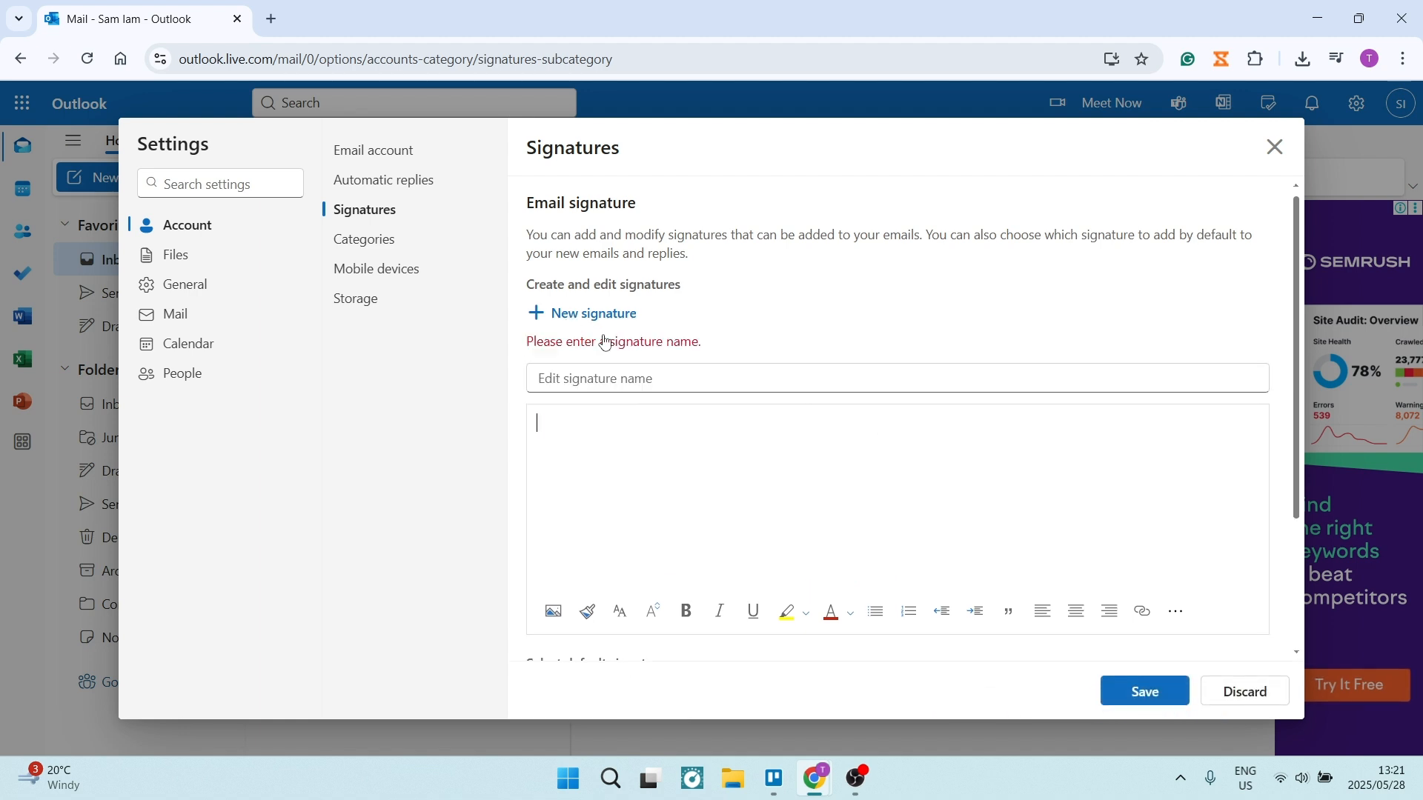
{"action": "left_click", "coordinate": [899, 378]}
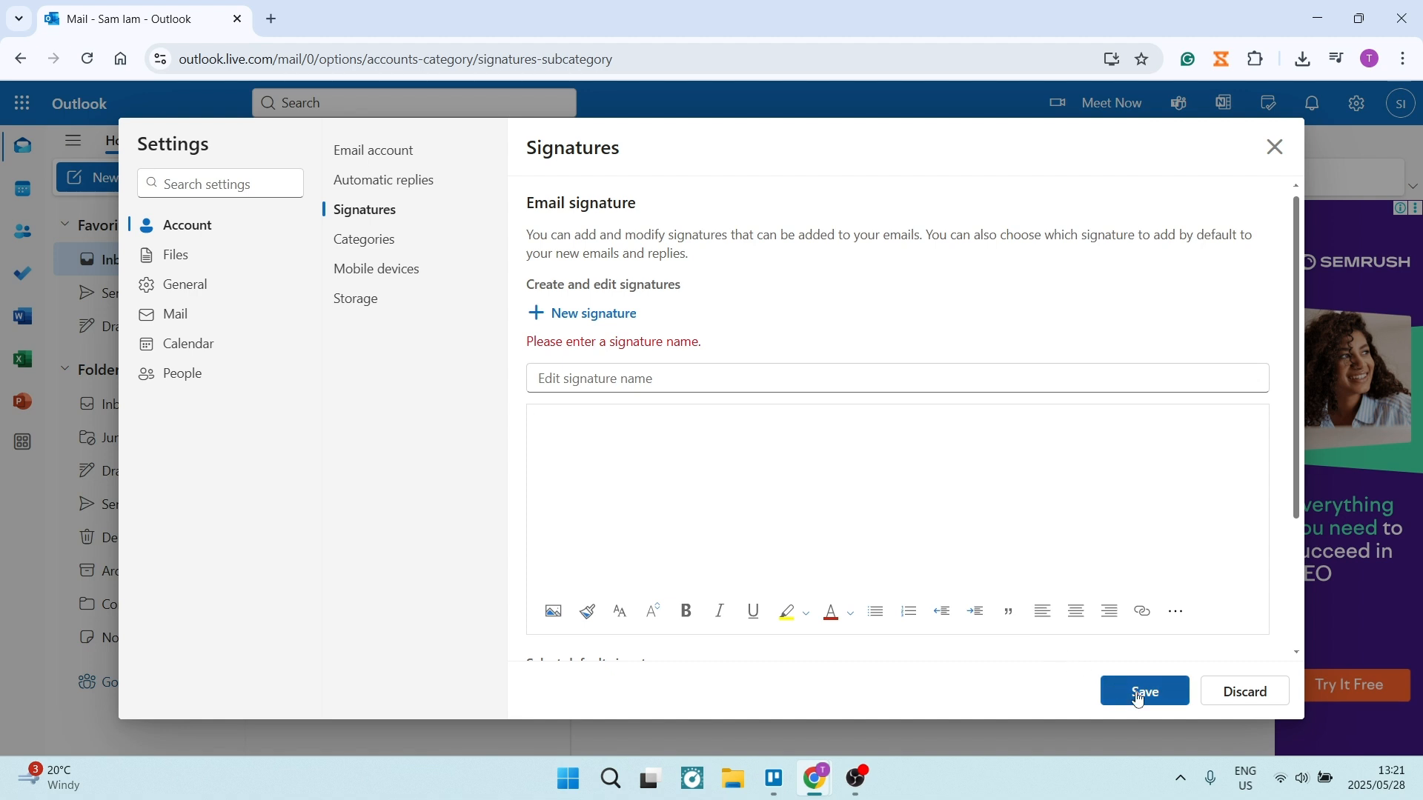
{"action": "left_click", "coordinate": [1143, 691]}
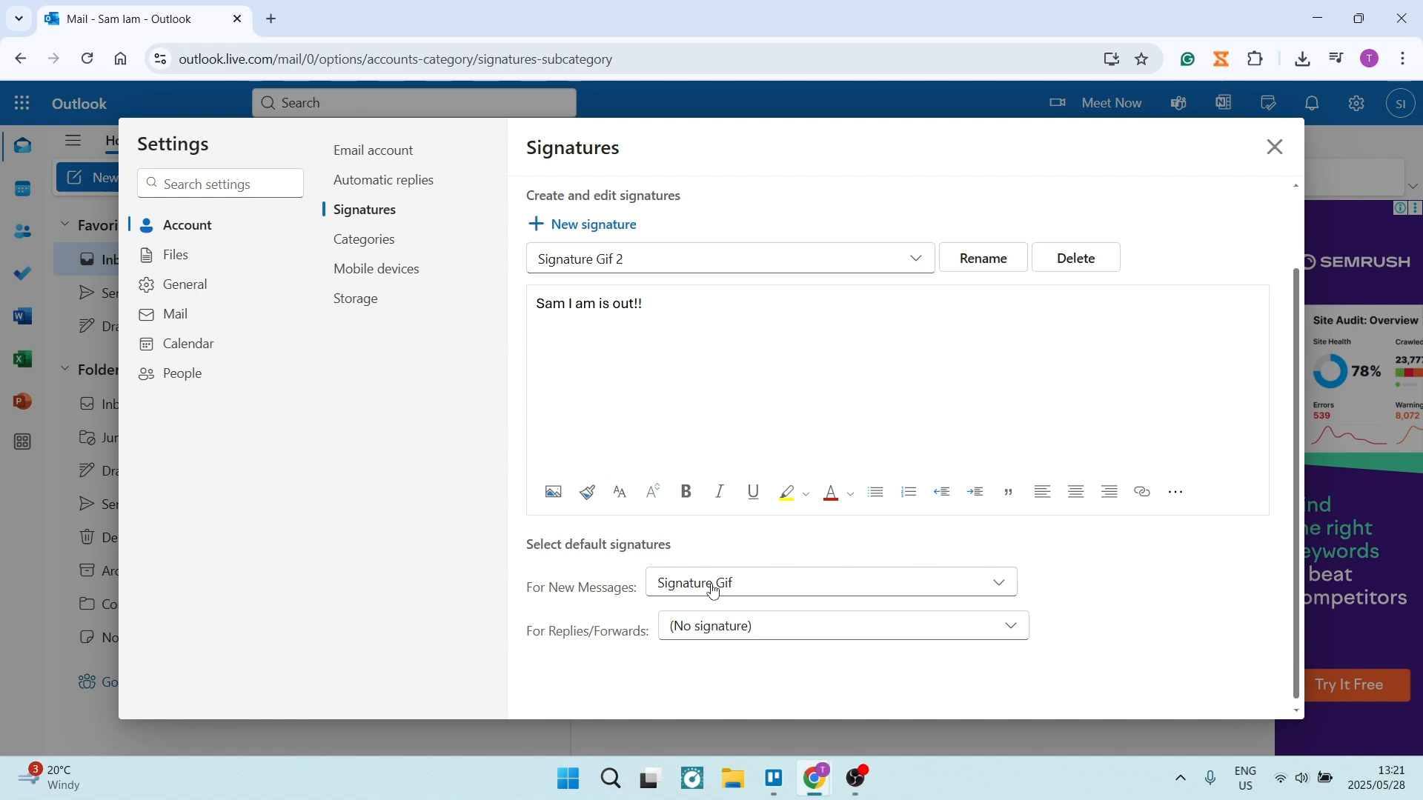
{"action": "mouse_move", "coordinate": [631, 651]}
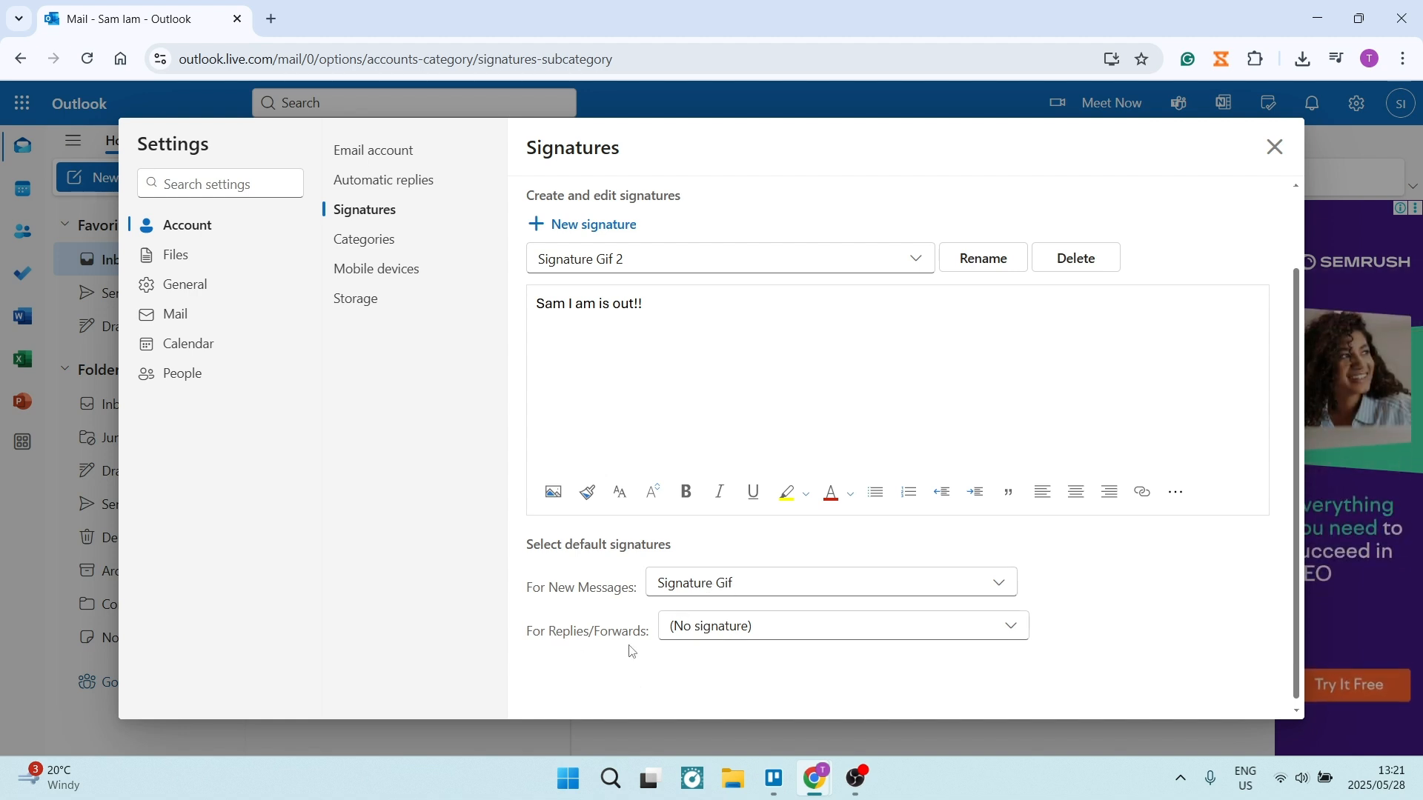
{"action": "mouse_move", "coordinate": [877, 547]}
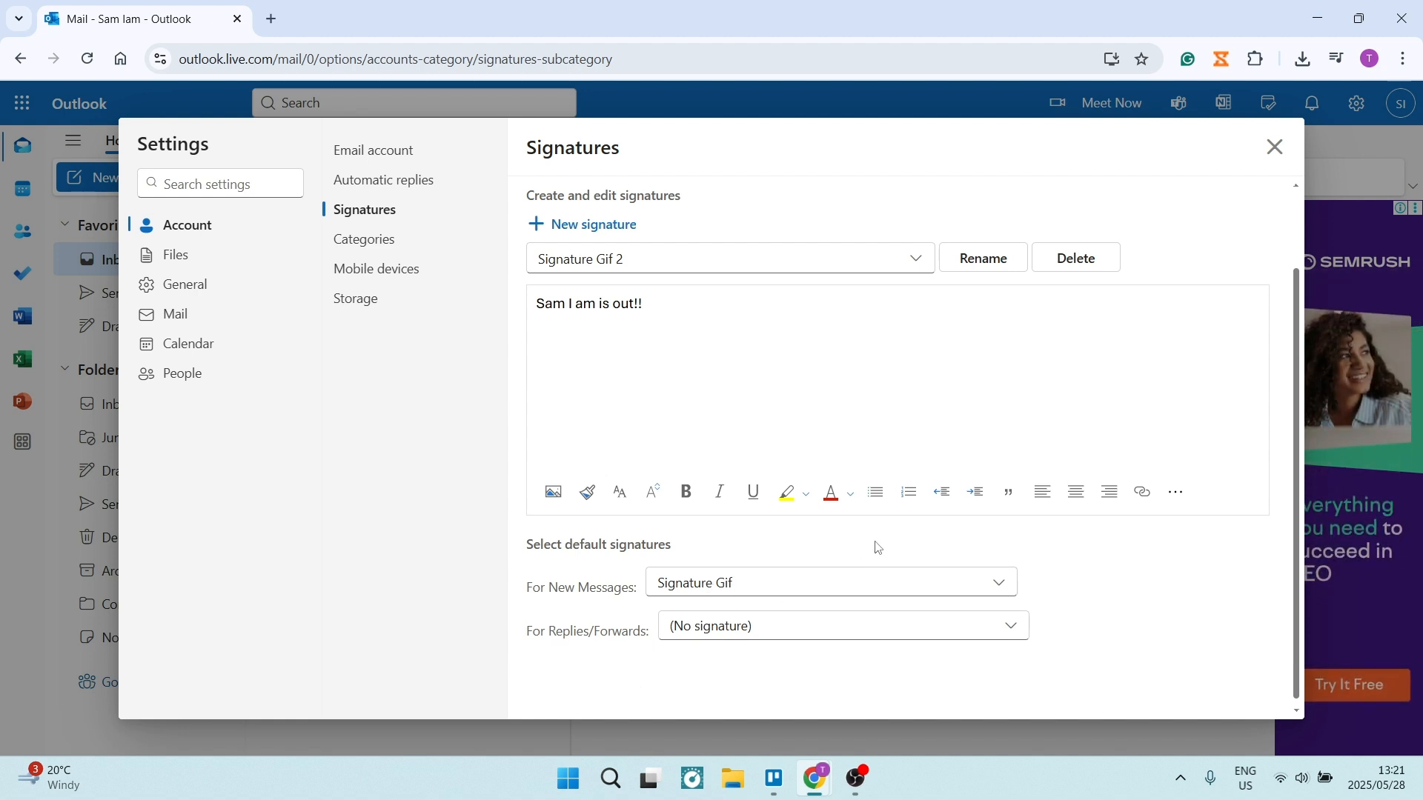